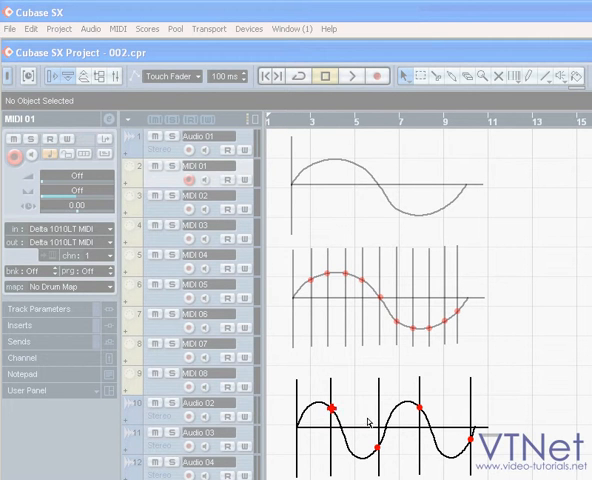
pyautogui.moveTo(420, 410)
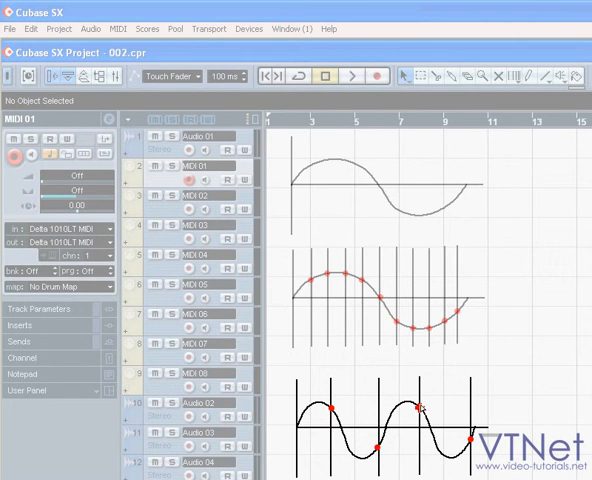